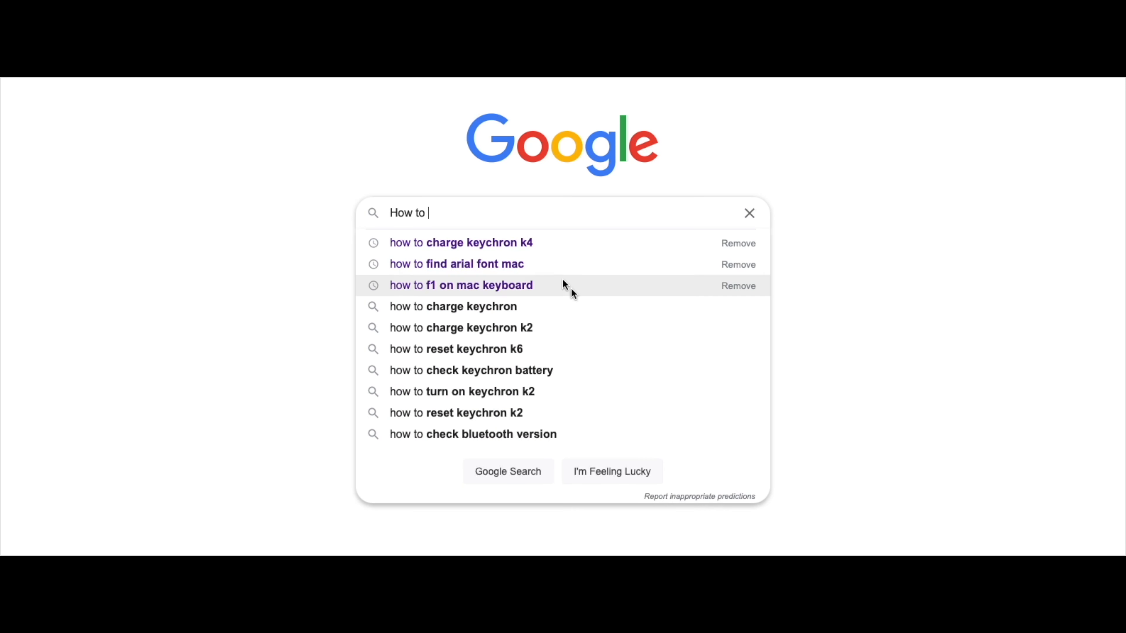
Run the 'how to charge keychron k4' suggestion to show results with the charging featured snippet
click(461, 242)
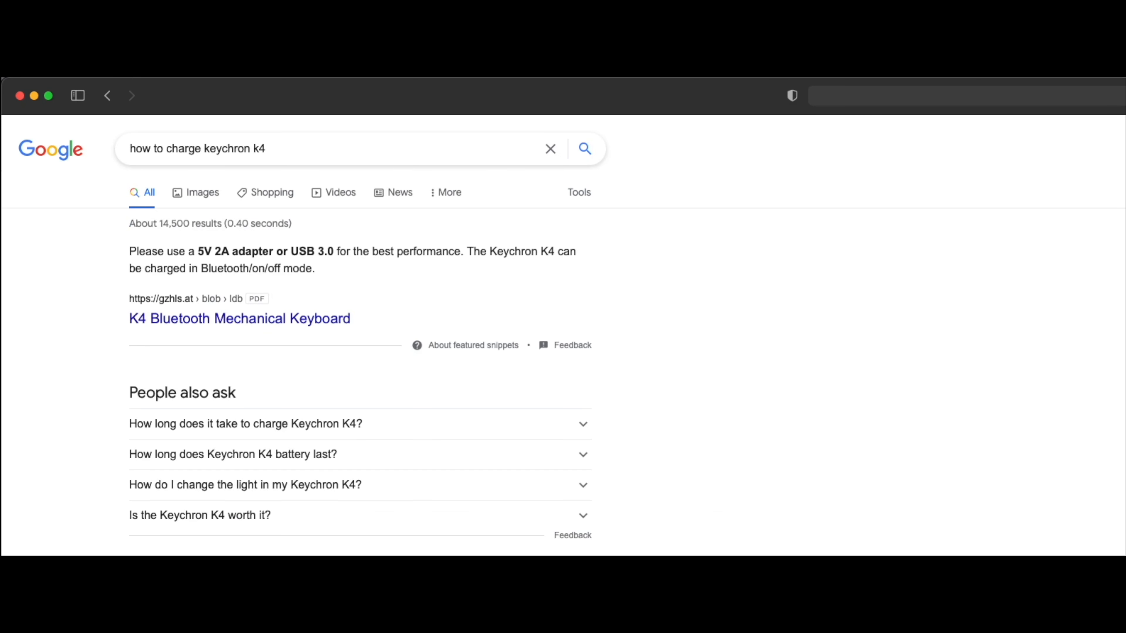